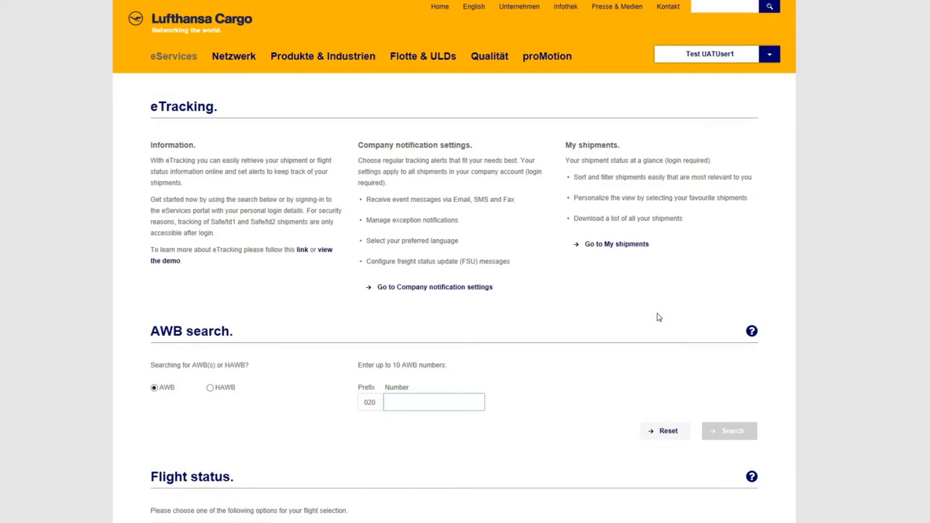
Show only favourite shipments in My shipments, sorted by the Product column.
click(433, 401)
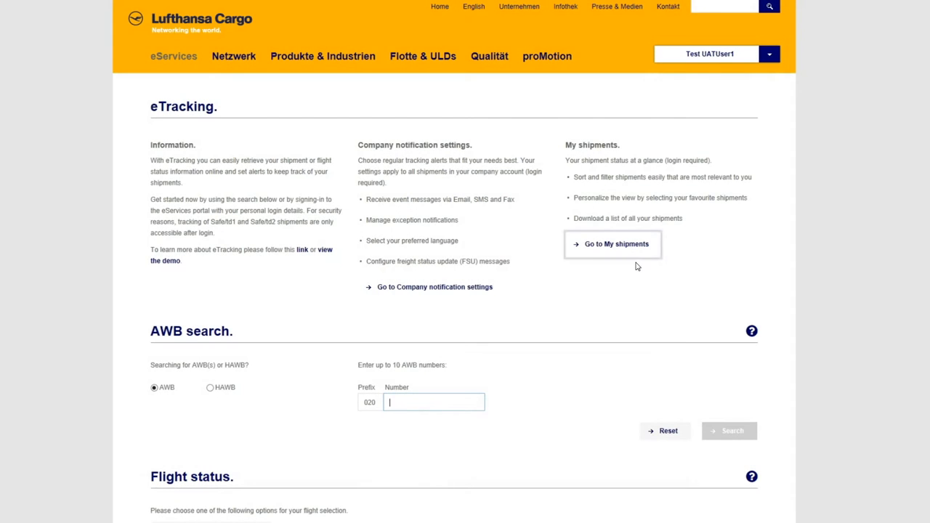
click(612, 243)
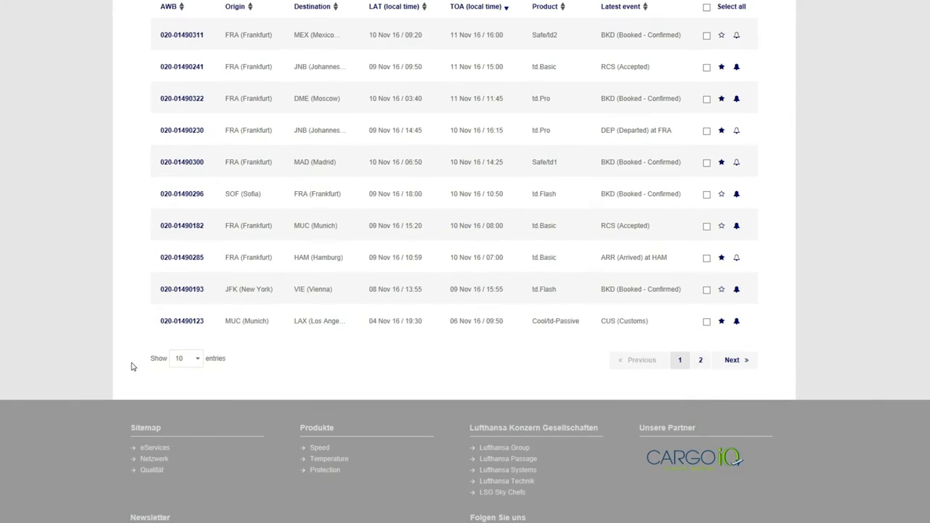
scroll(up, 3)
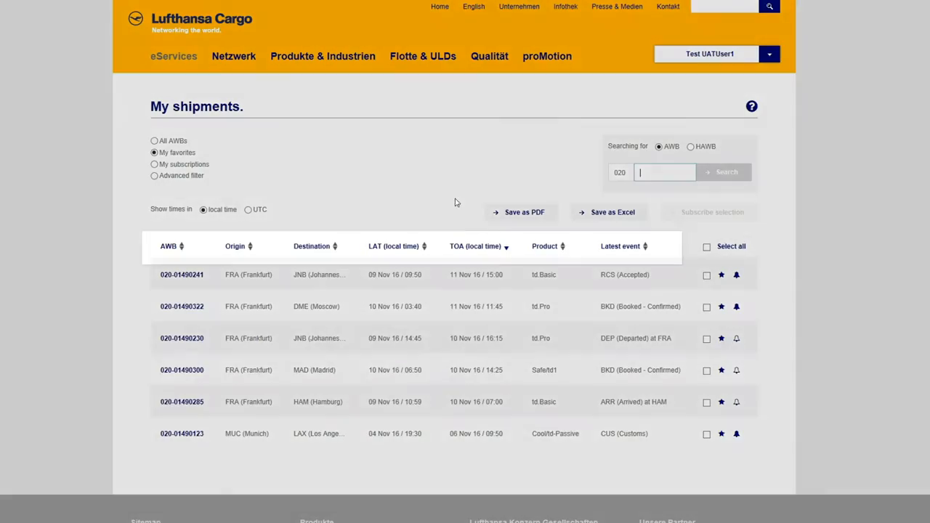
click(544, 245)
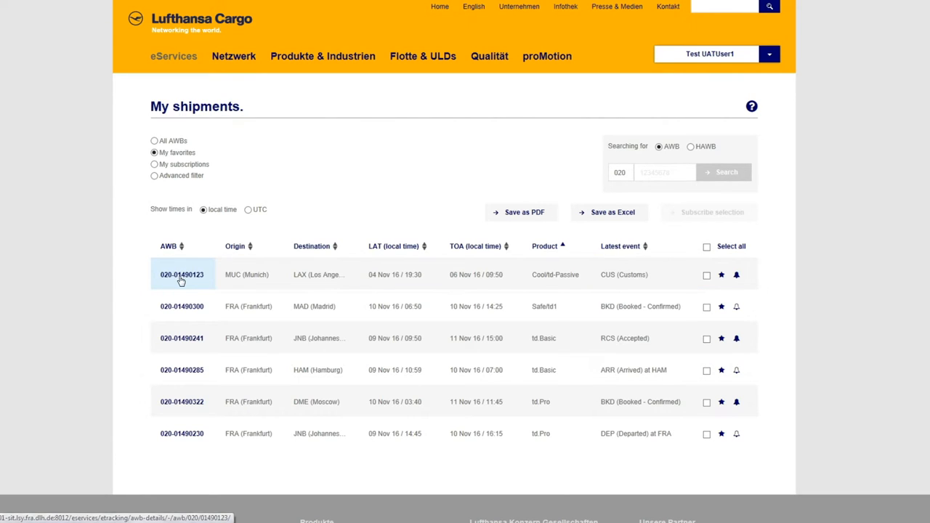
click(182, 275)
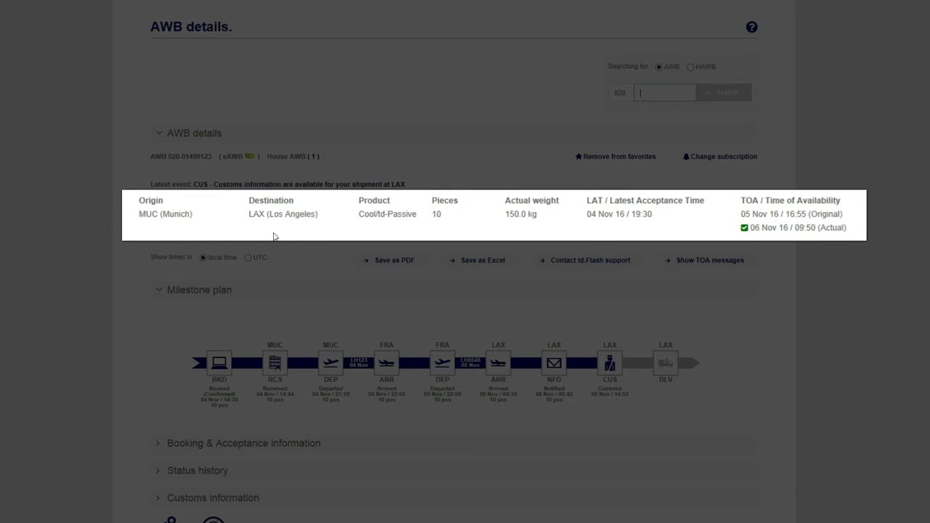
mouse_move(627, 226)
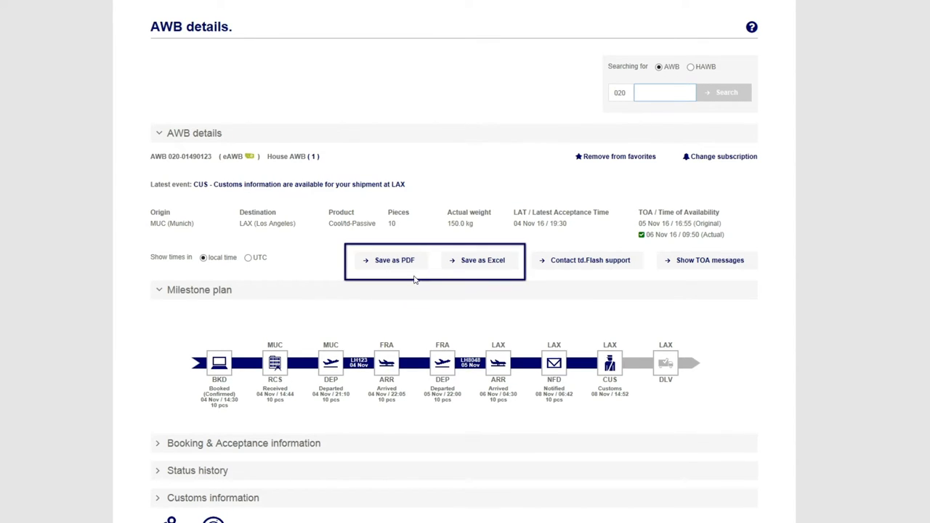
mouse_move(481, 260)
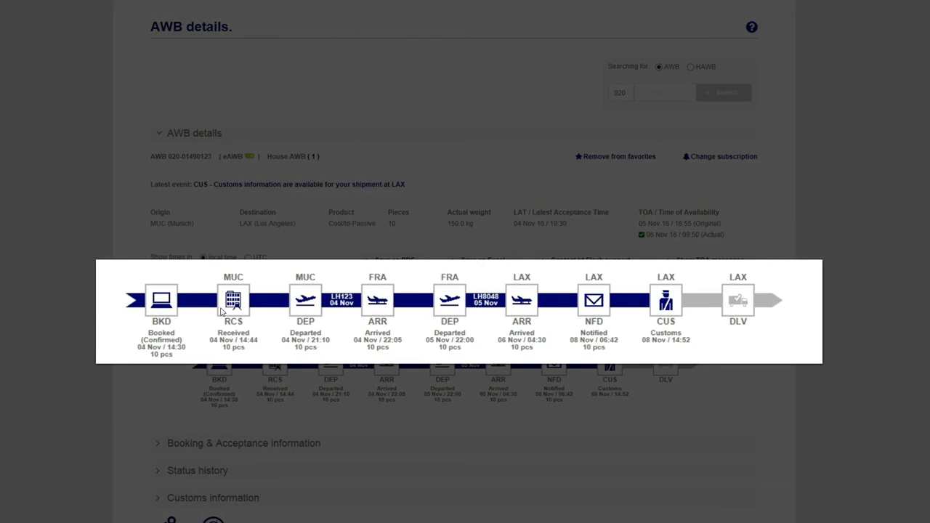
mouse_move(148, 377)
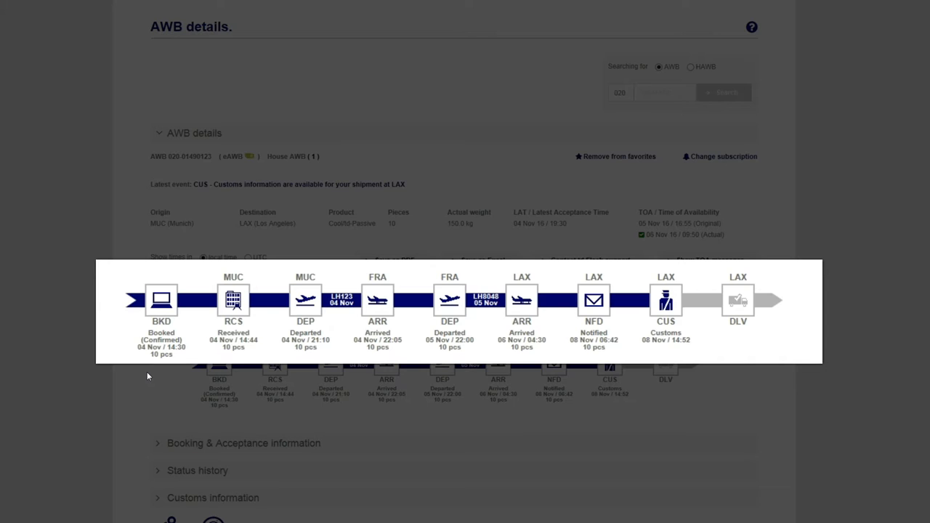
mouse_move(173, 359)
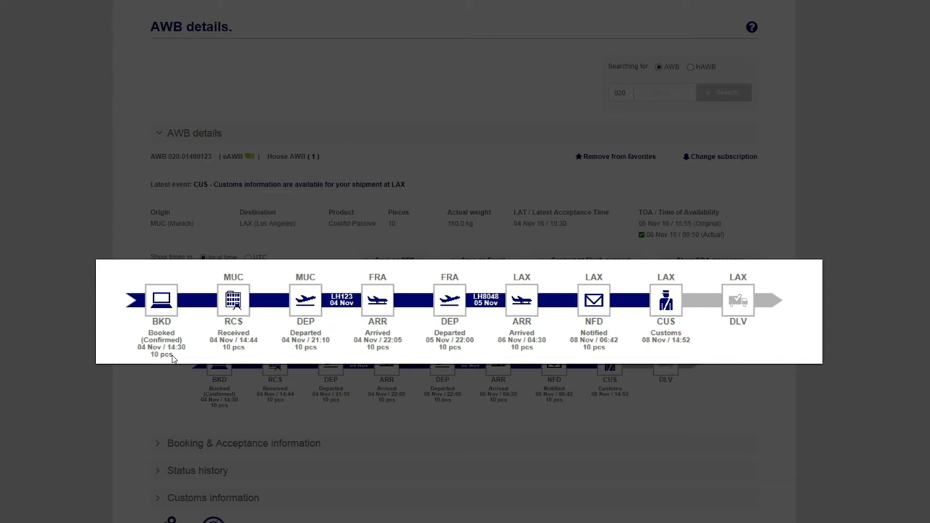
mouse_move(242, 356)
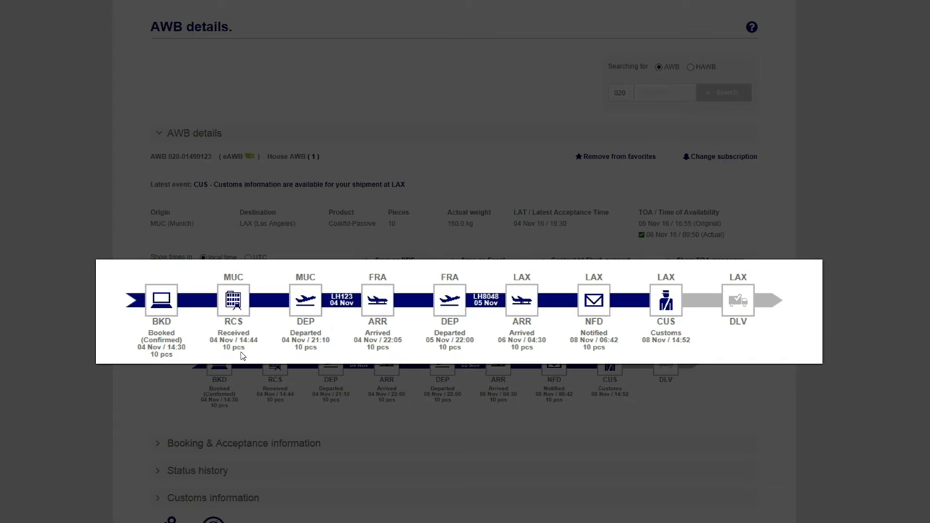
mouse_move(316, 356)
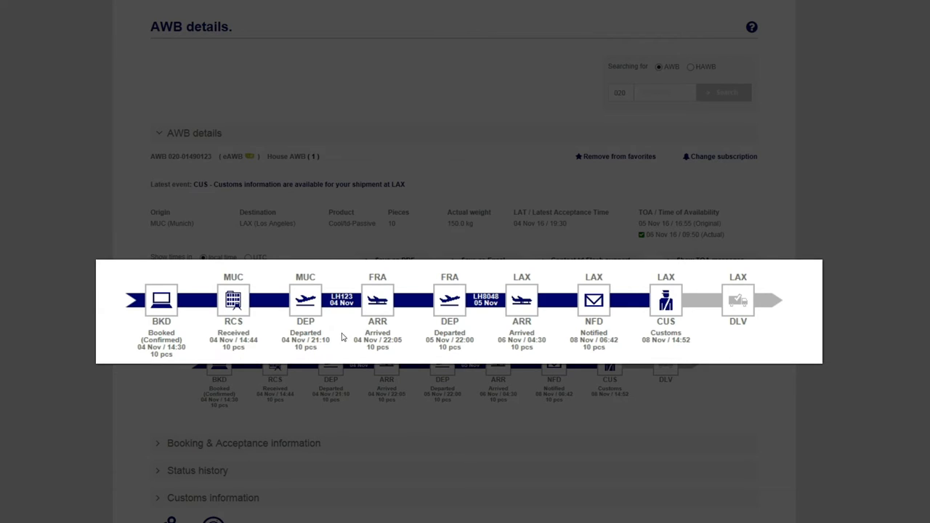
click(341, 300)
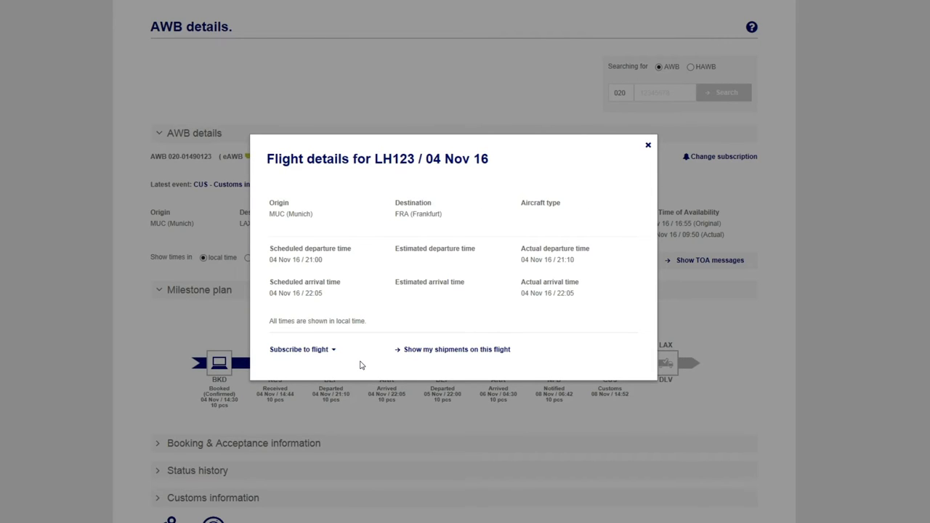
mouse_move(347, 369)
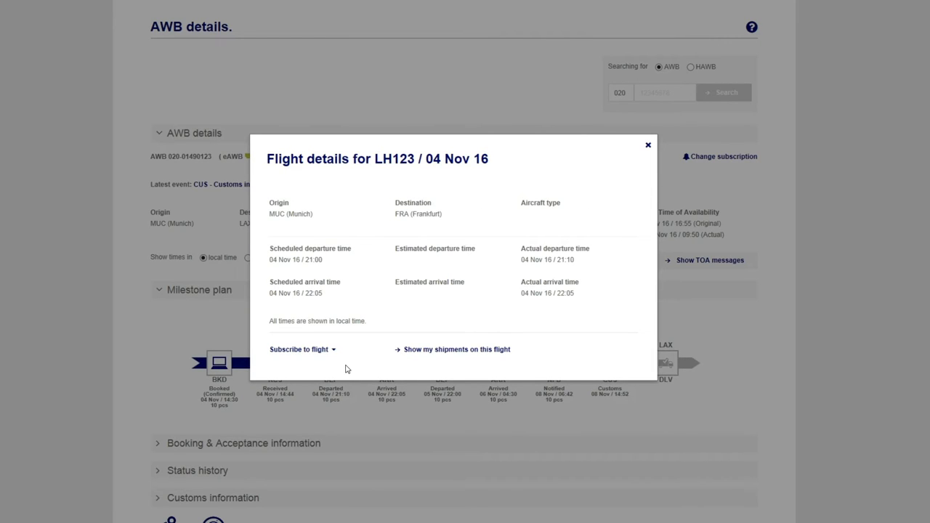
click(647, 145)
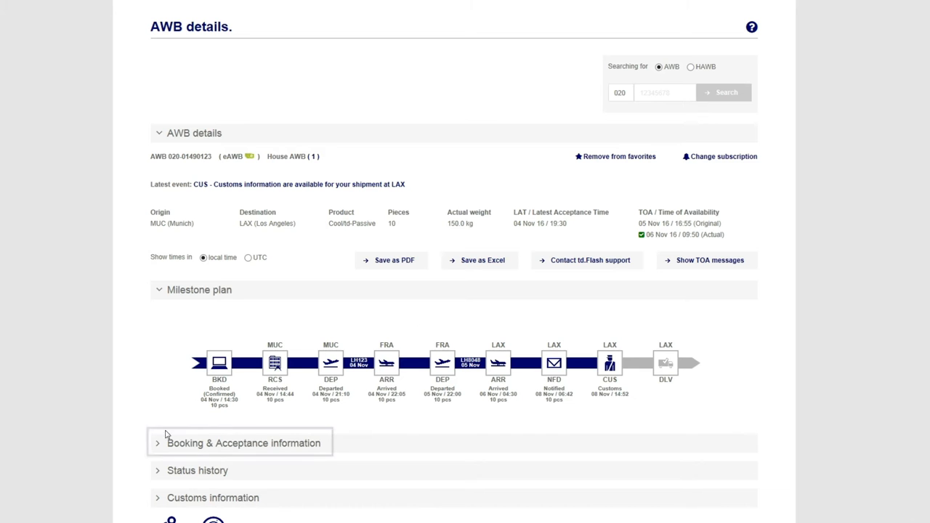
mouse_move(144, 448)
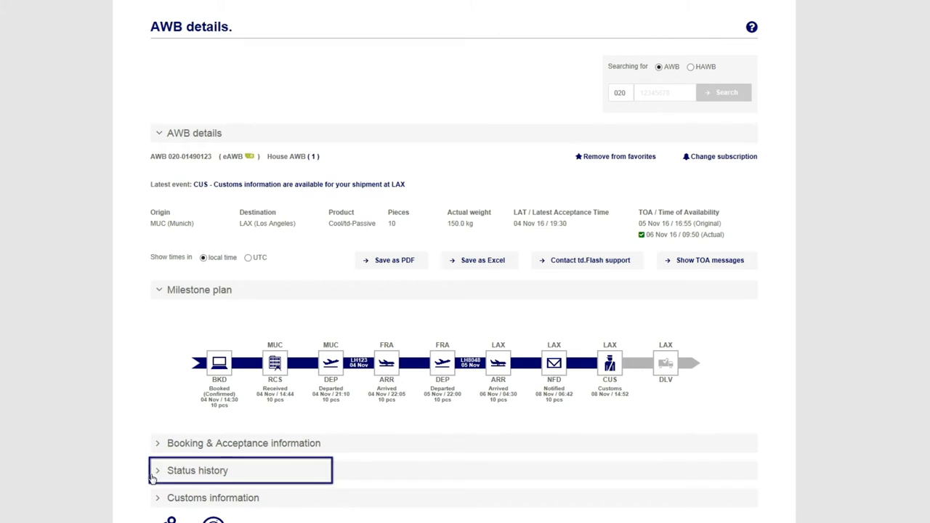
click(244, 443)
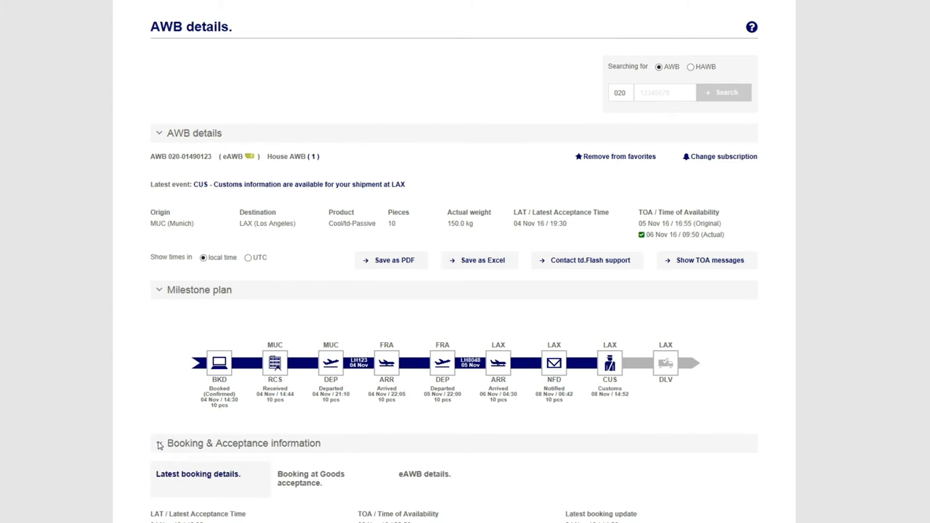
scroll(down, 3)
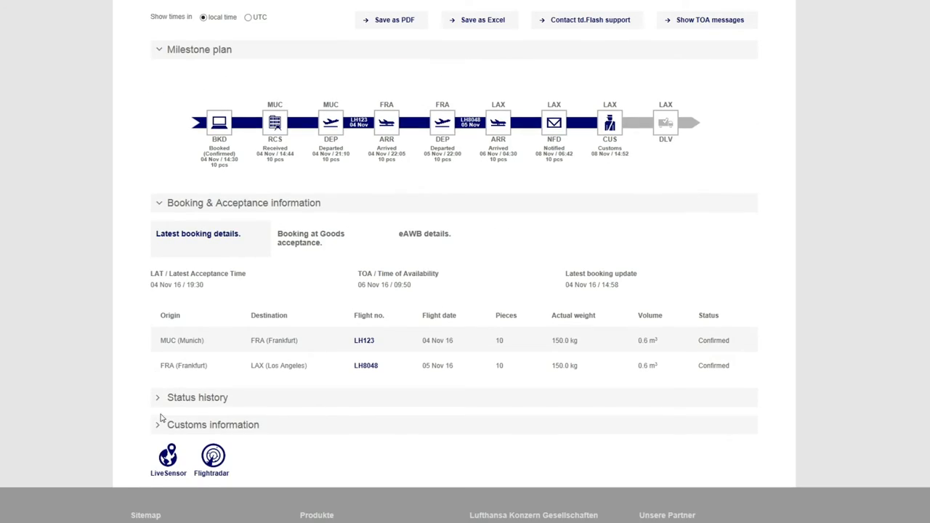
click(196, 397)
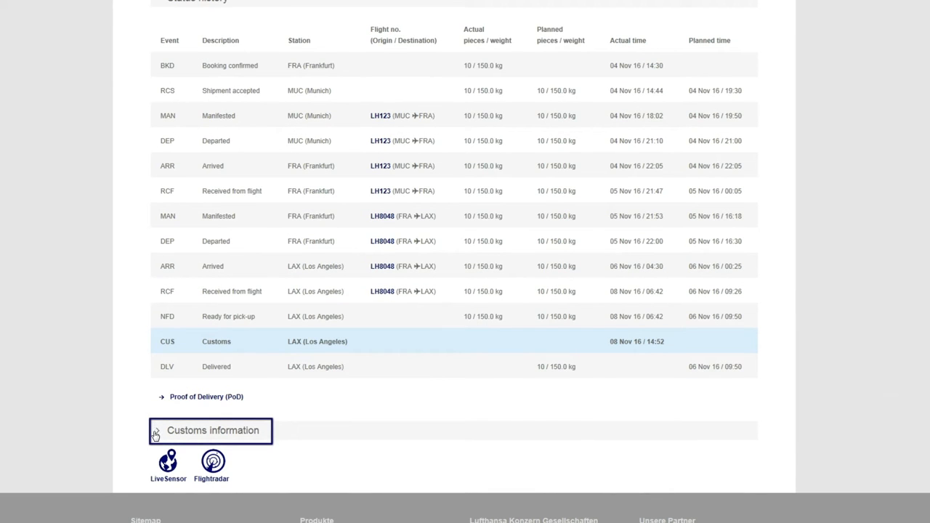
click(158, 430)
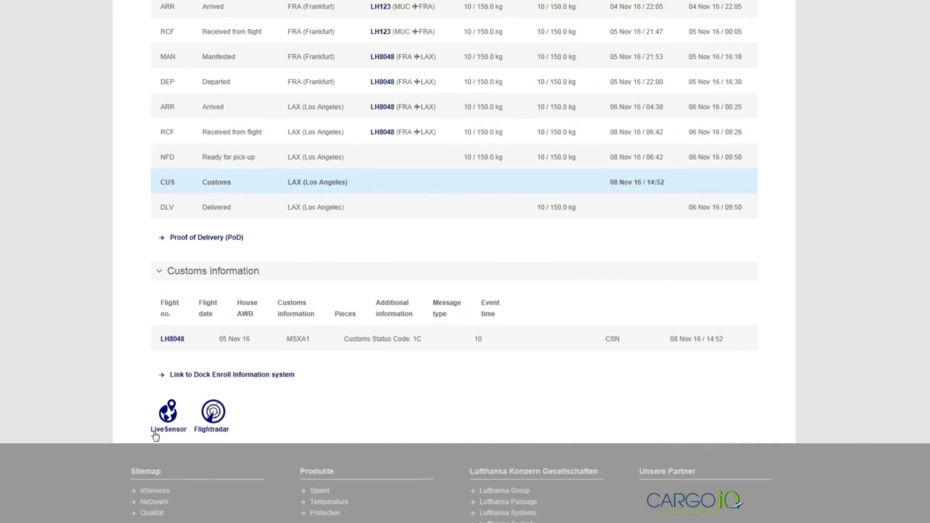
scroll(down, 3)
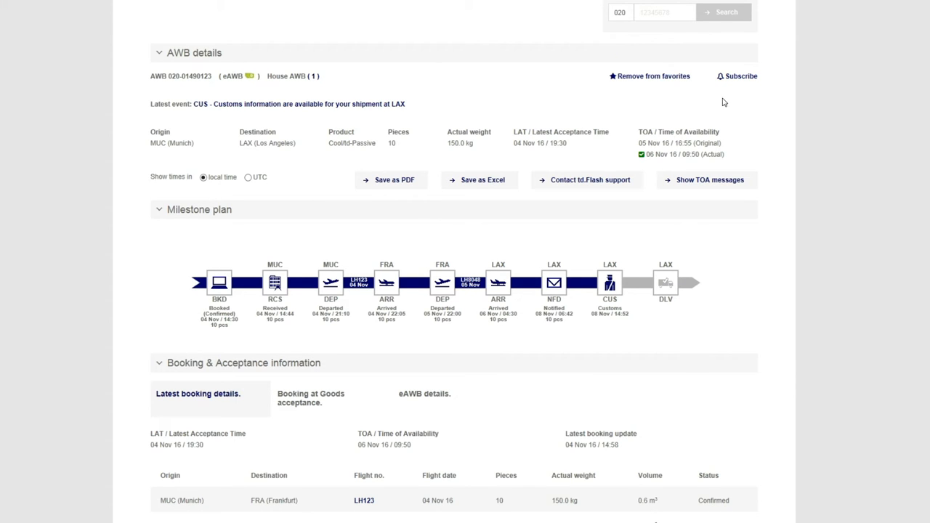
mouse_move(738, 76)
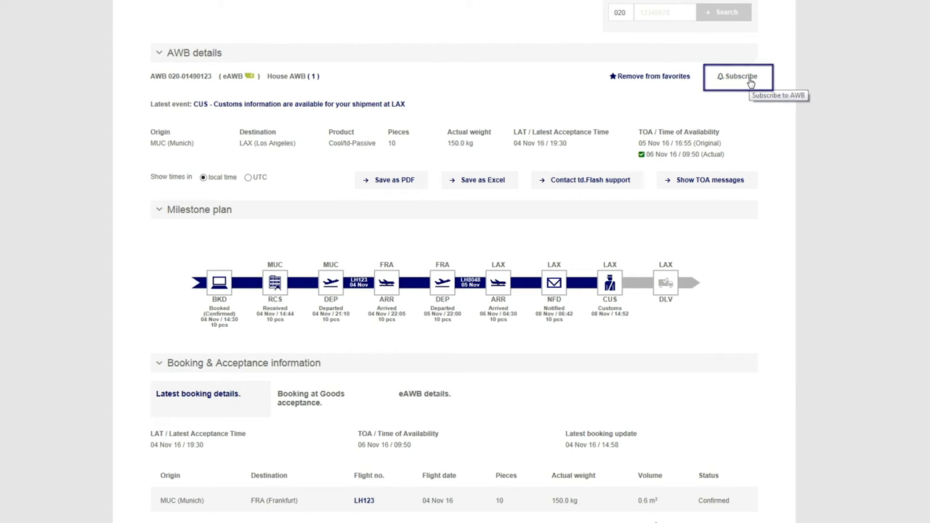
Save an AWB subscription with English email alerts, adding Arrived and TOA Change events.
click(738, 76)
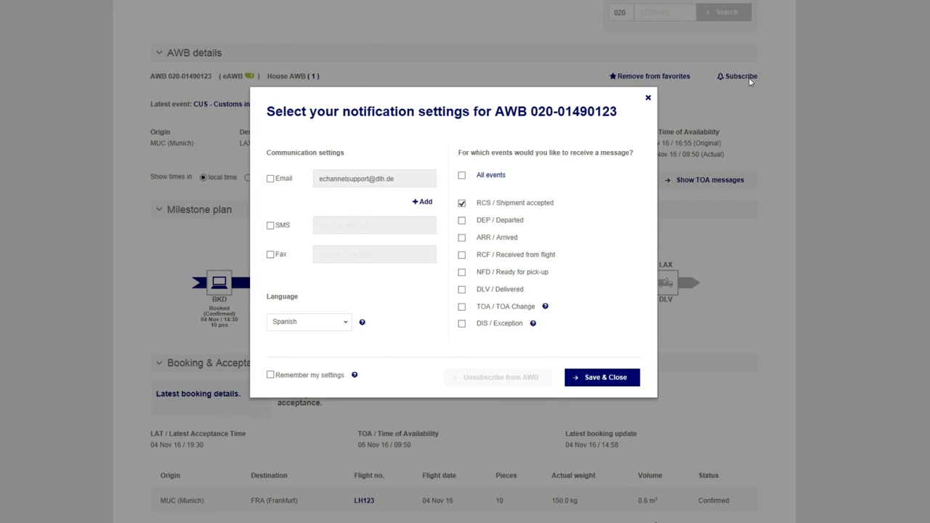
mouse_move(522, 181)
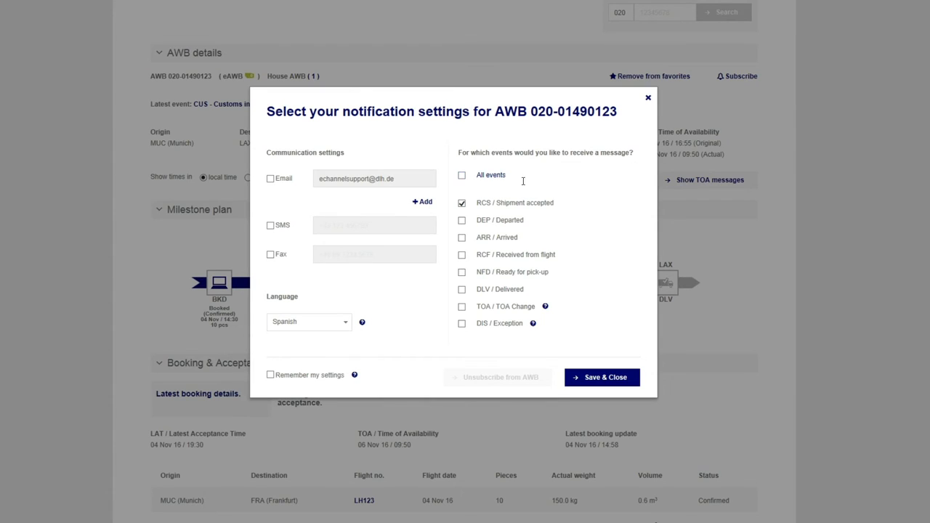
mouse_move(255, 192)
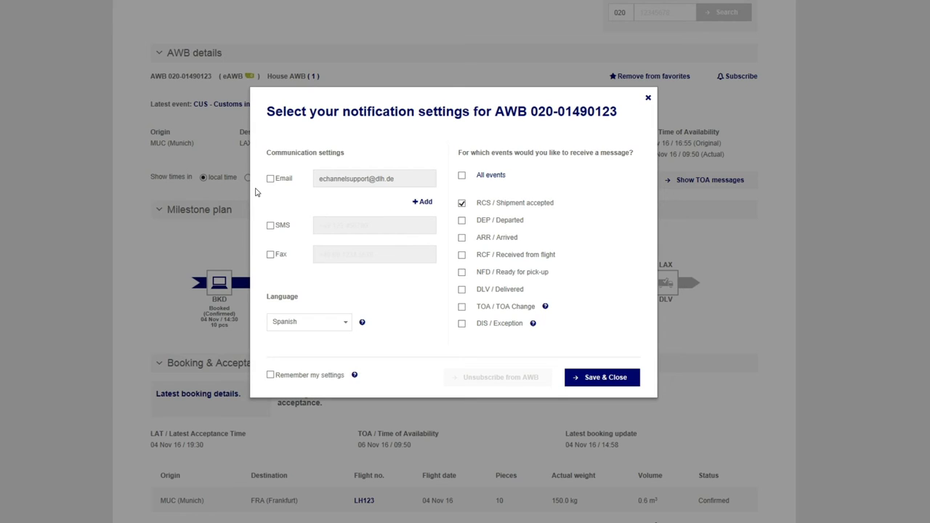
mouse_move(264, 193)
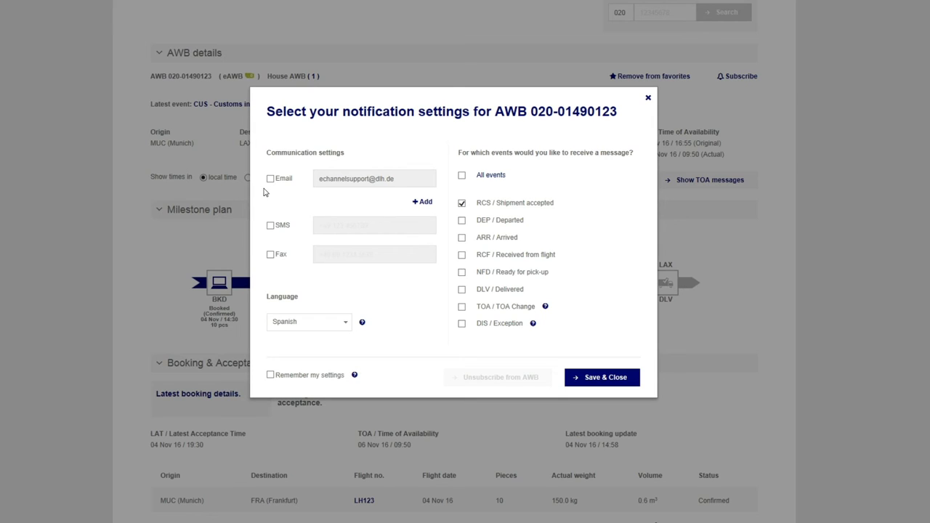
click(270, 178)
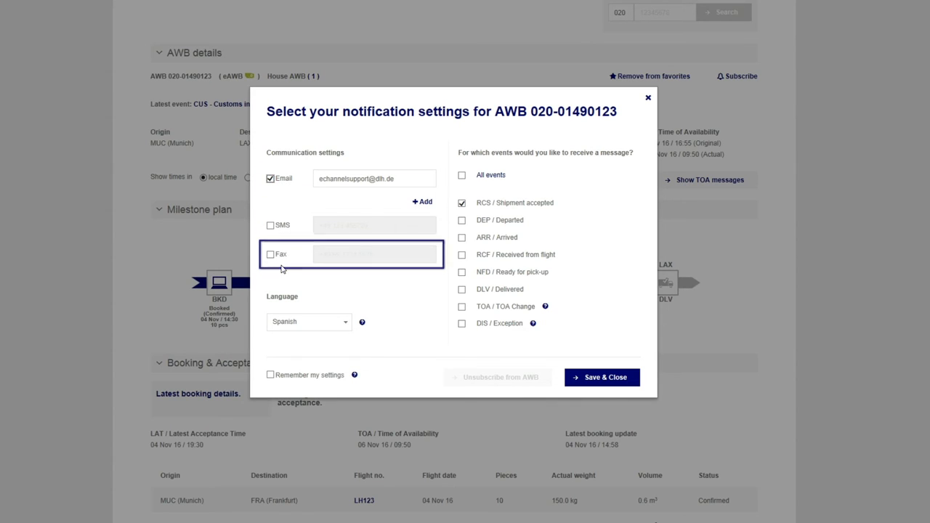
click(308, 321)
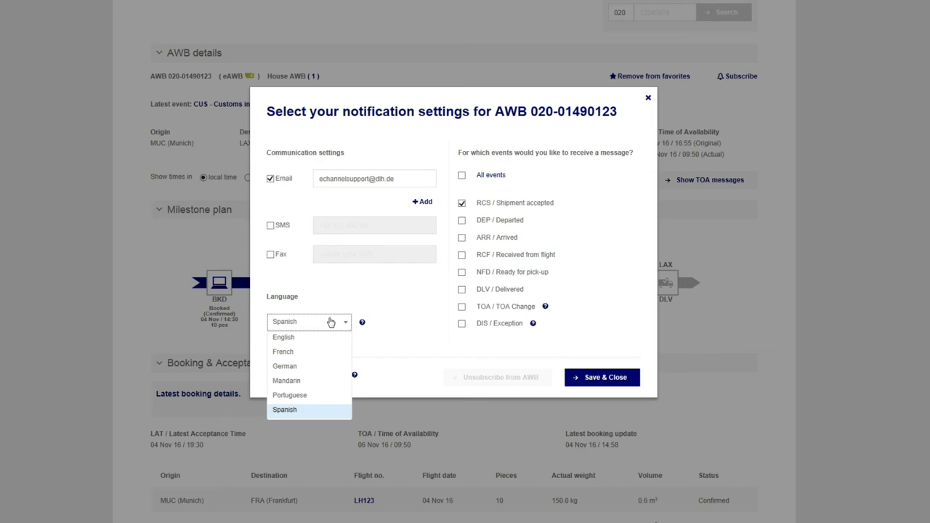
click(282, 336)
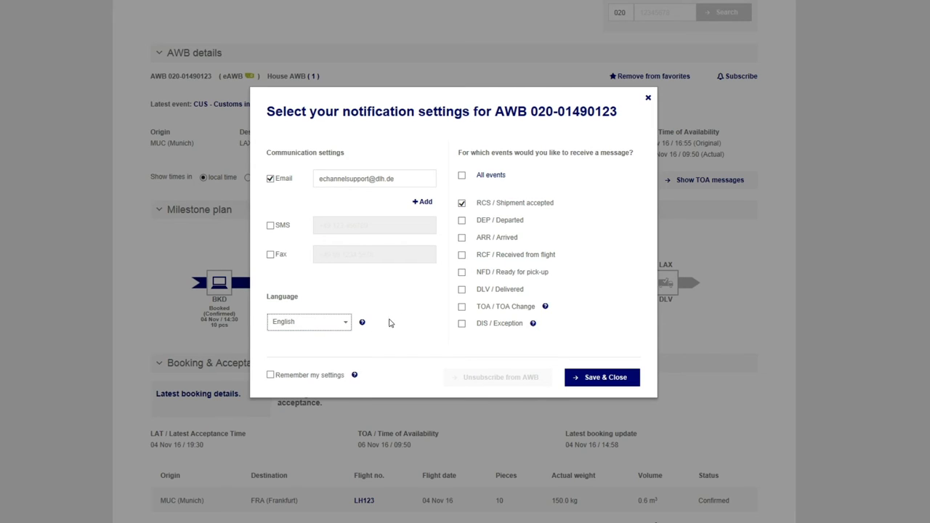
click(462, 237)
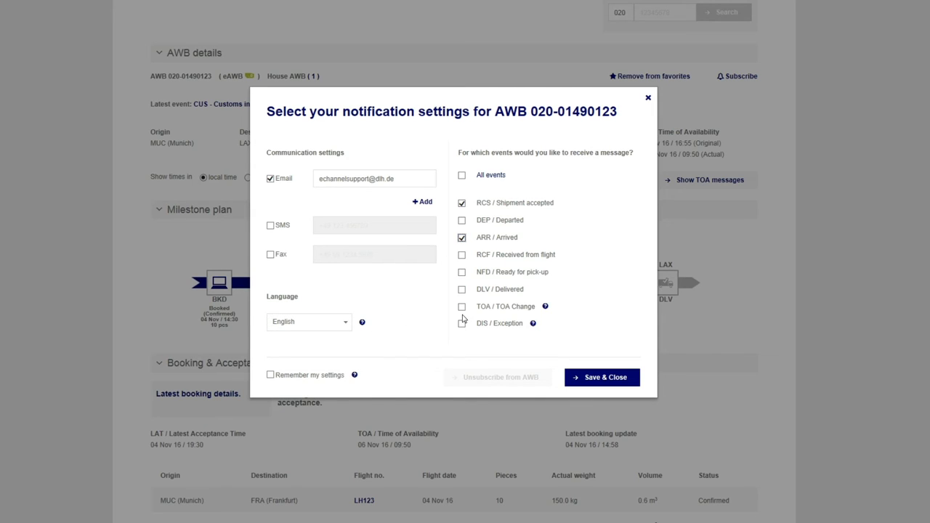
click(461, 306)
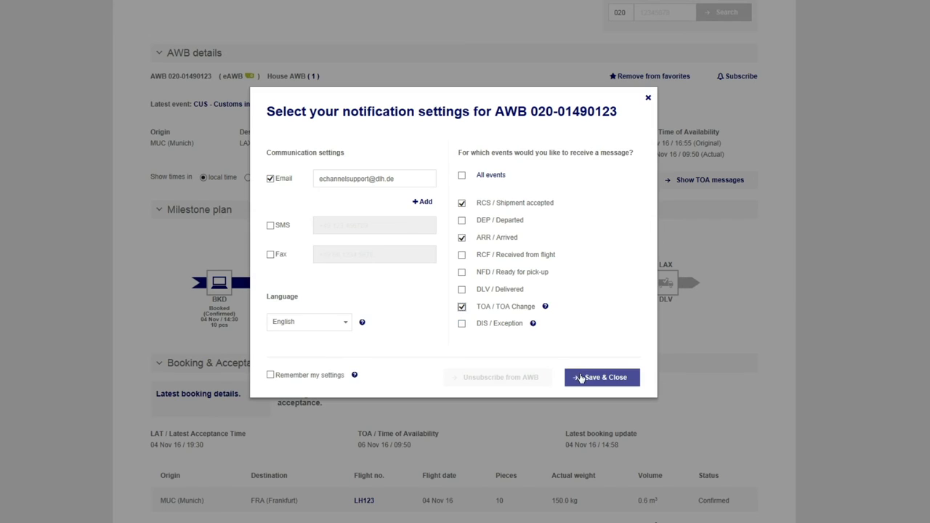
click(601, 377)
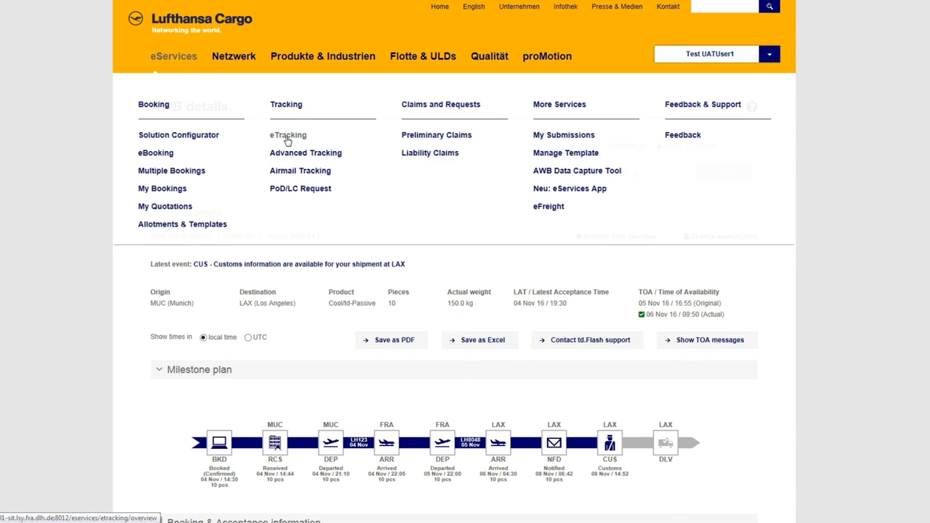
Go to the eTracking overview page under eServices > Tracking.
click(287, 135)
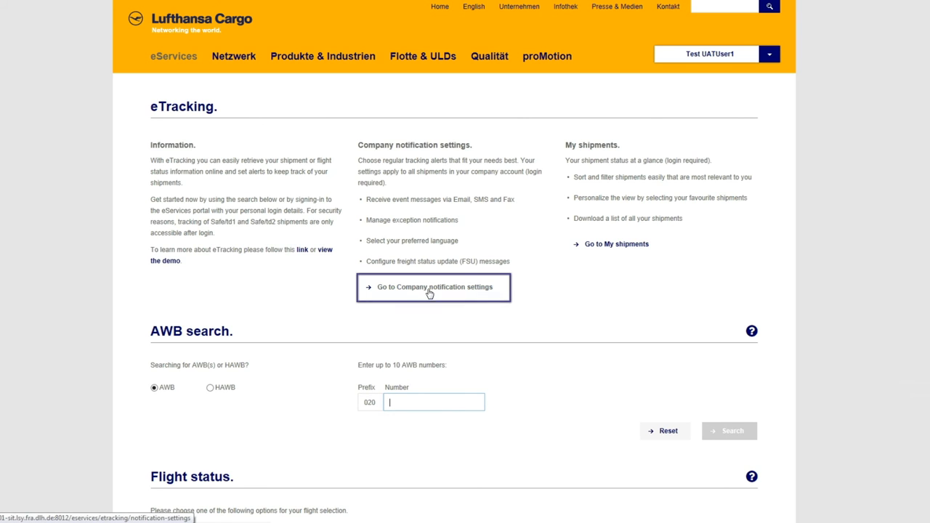
Enable SMS and fax channels in company notifications: departures by SMS, arrivals by fax.
click(433, 286)
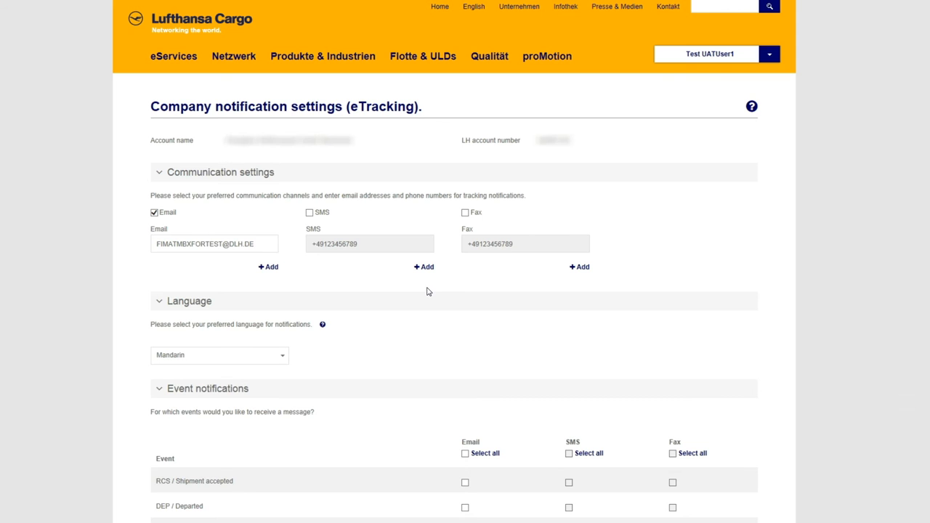
click(307, 212)
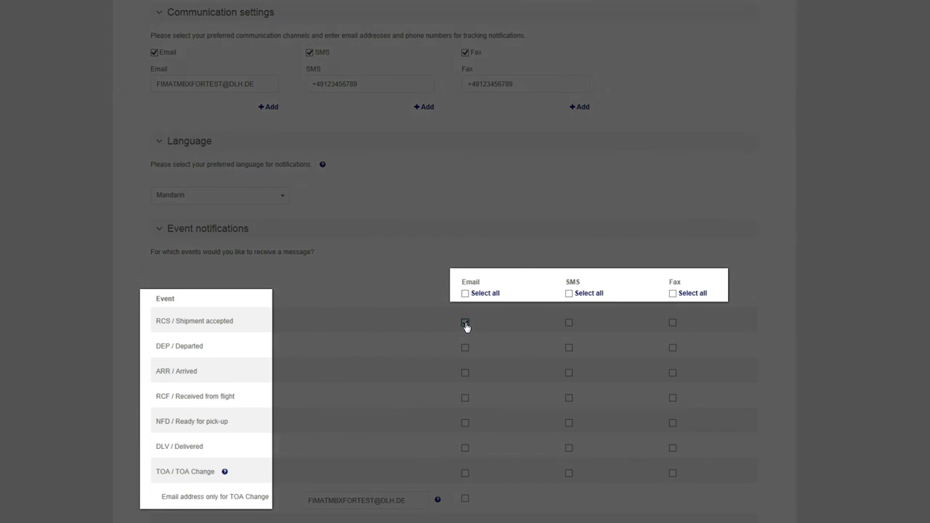
click(465, 322)
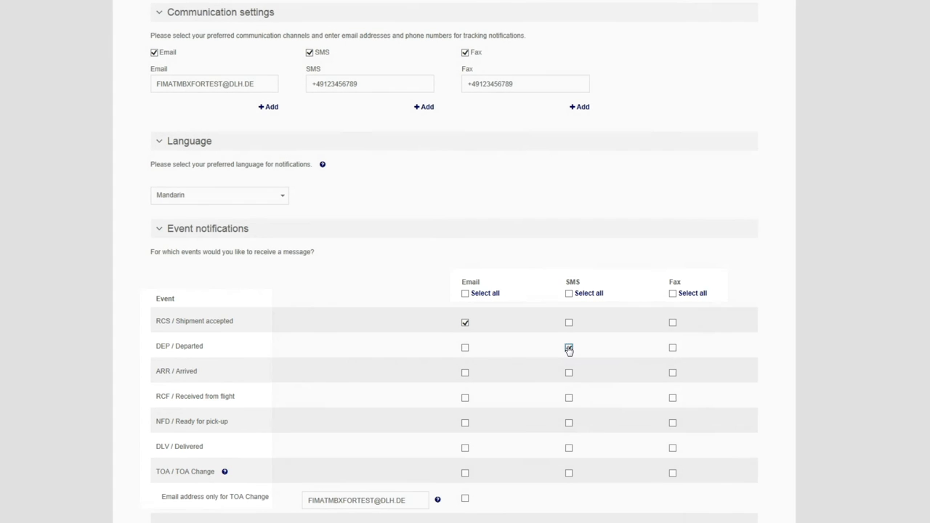
click(672, 372)
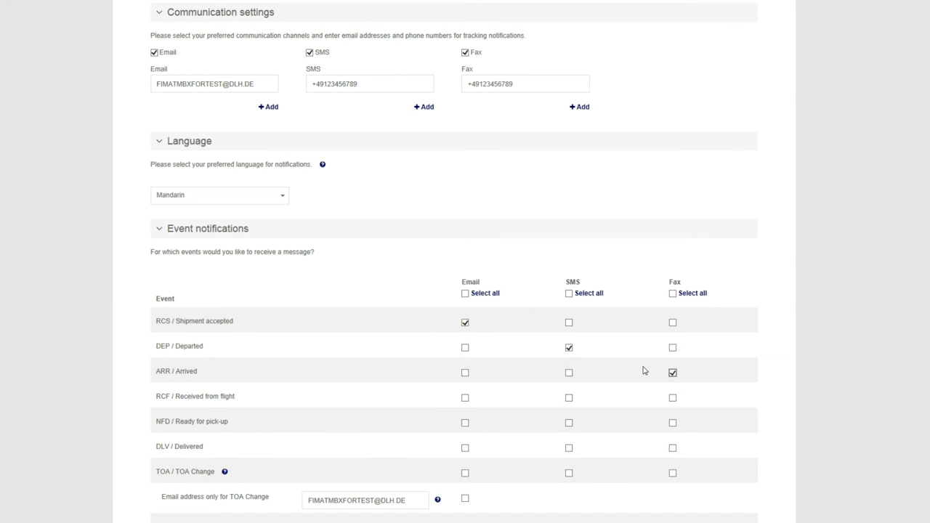
scroll(down, 3)
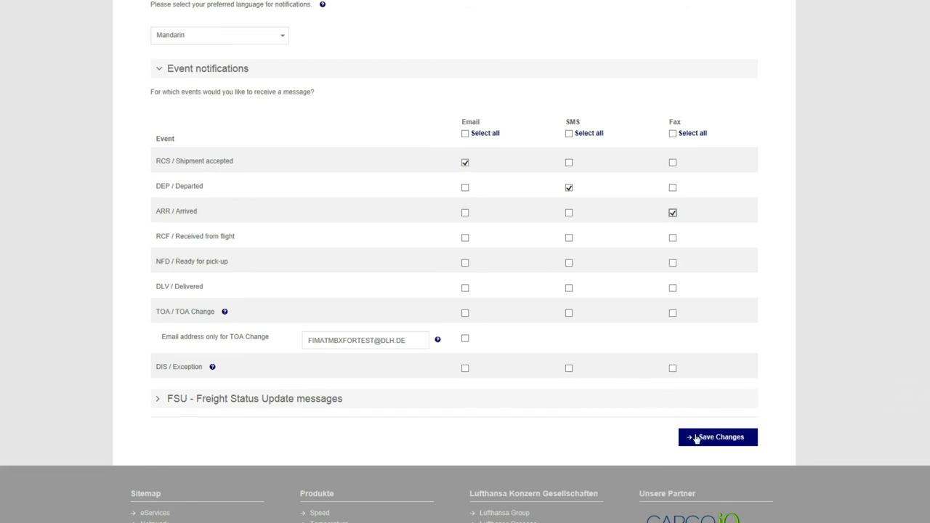
Save the company notification changes for all AWBs and view the settings help.
click(717, 437)
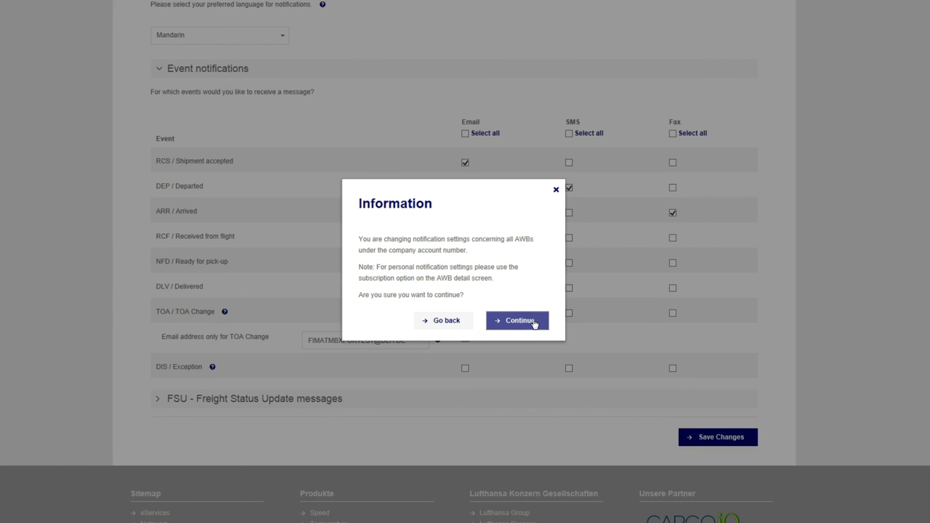
click(516, 320)
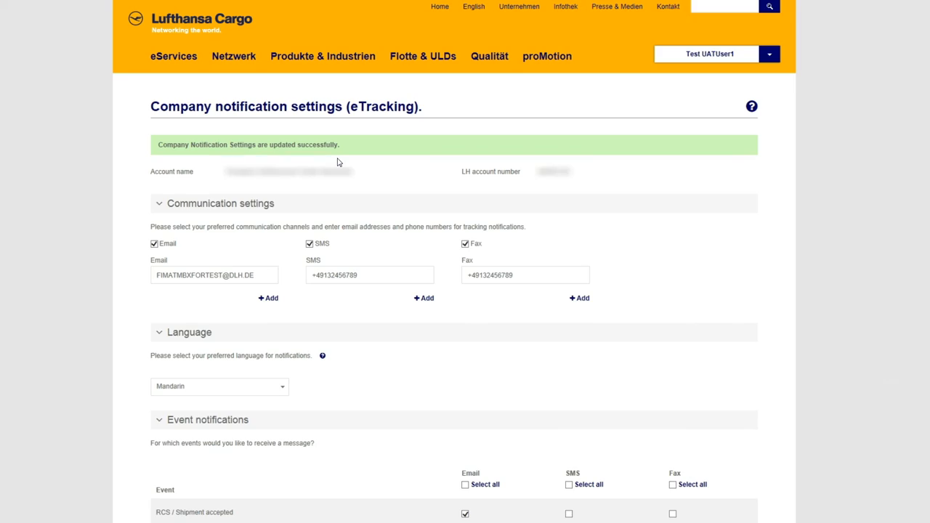
click(751, 106)
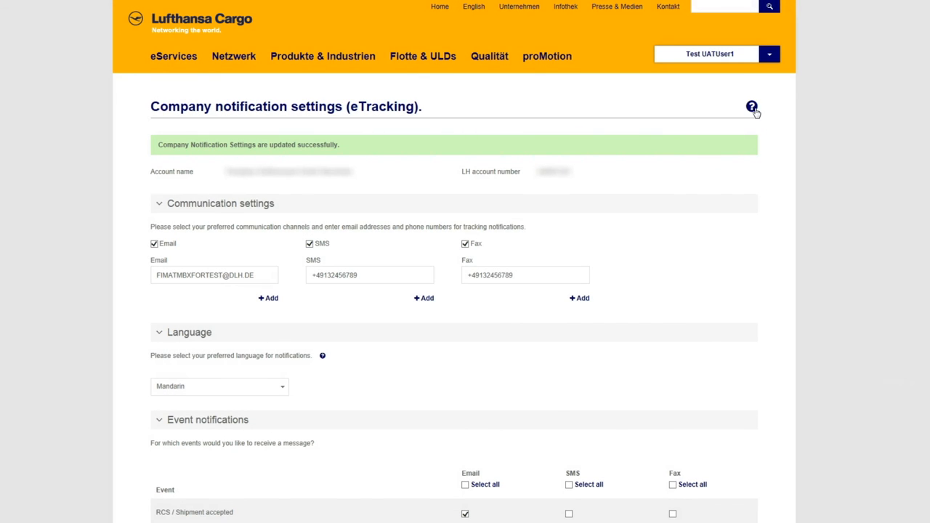
click(751, 106)
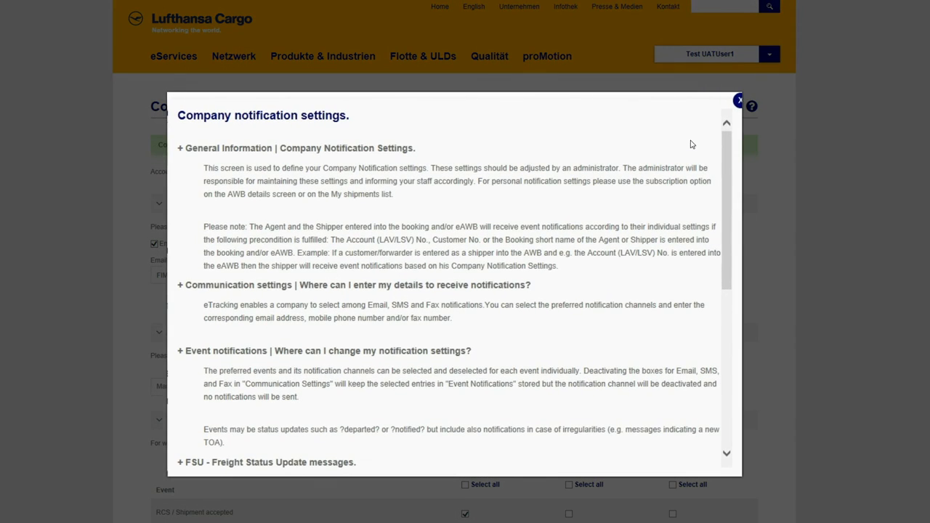